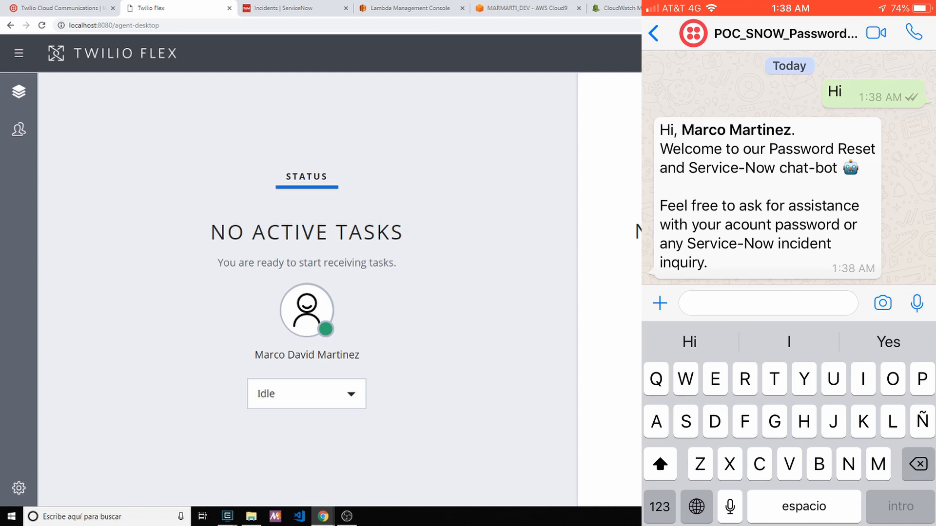
# Step: Glance at the ServiceNow incident list and return to the Flex agent desktop
pyautogui.click(292, 8)
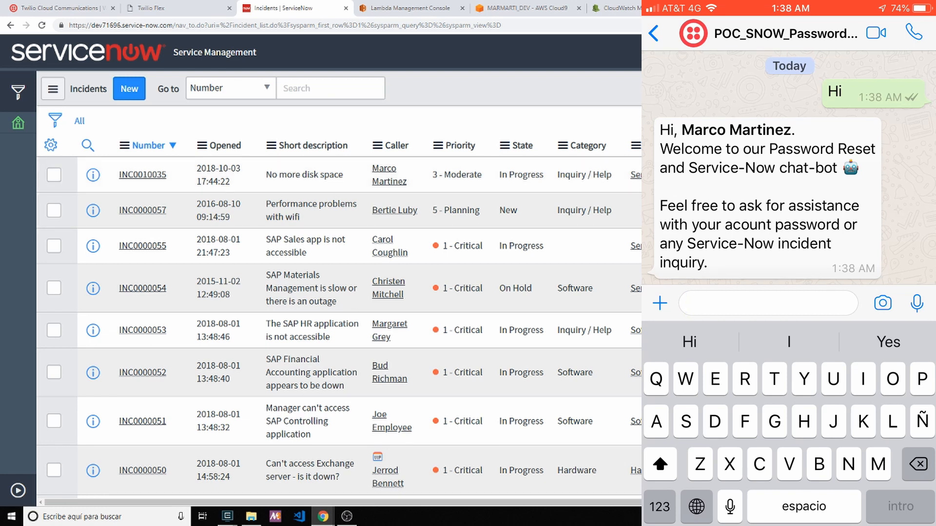
pyautogui.click(173, 8)
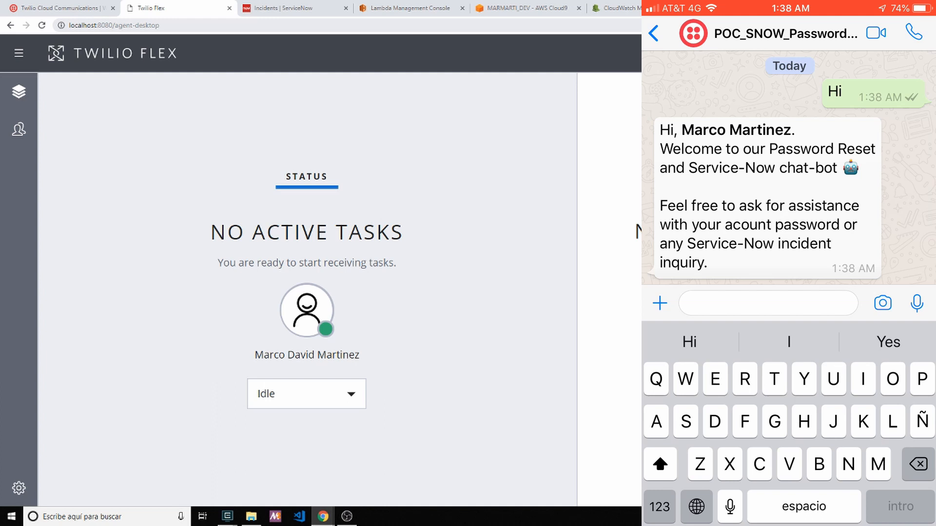
# Step: Send 'I want to chat with a service desk agent' to the WhatsApp bot
pyautogui.click(768, 303)
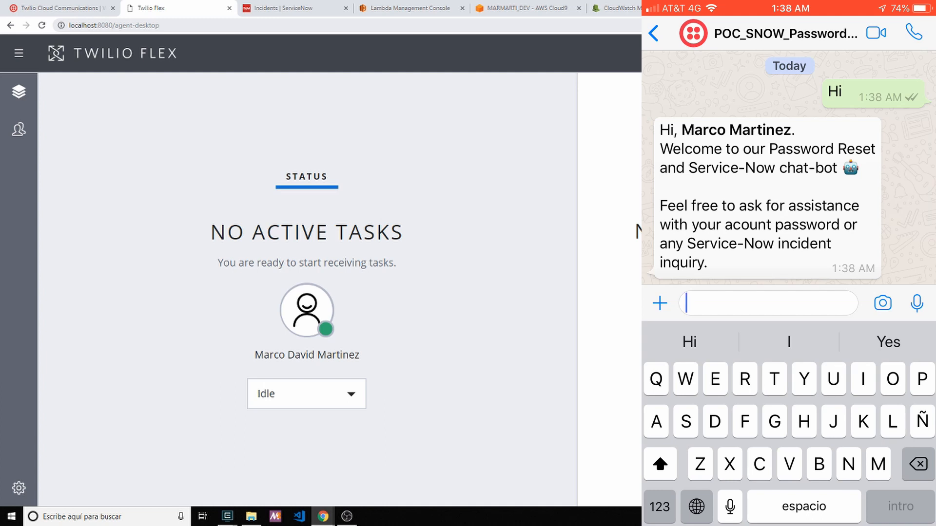
pyautogui.write('I want to s')
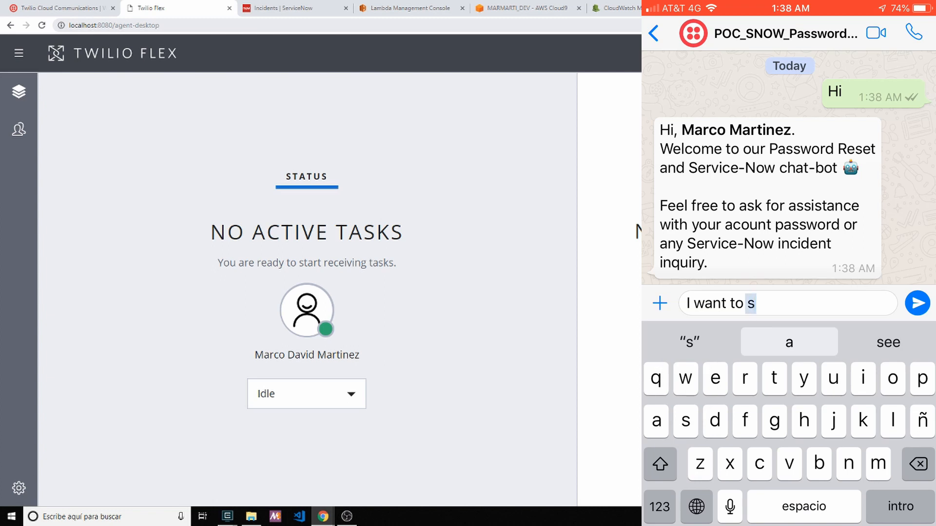
pyautogui.write('chat with a service')
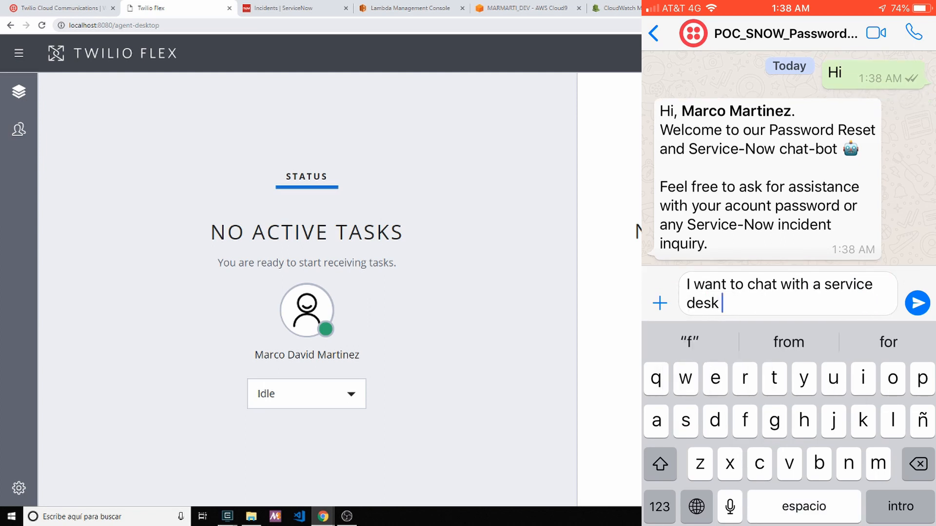
pyautogui.write('agent')
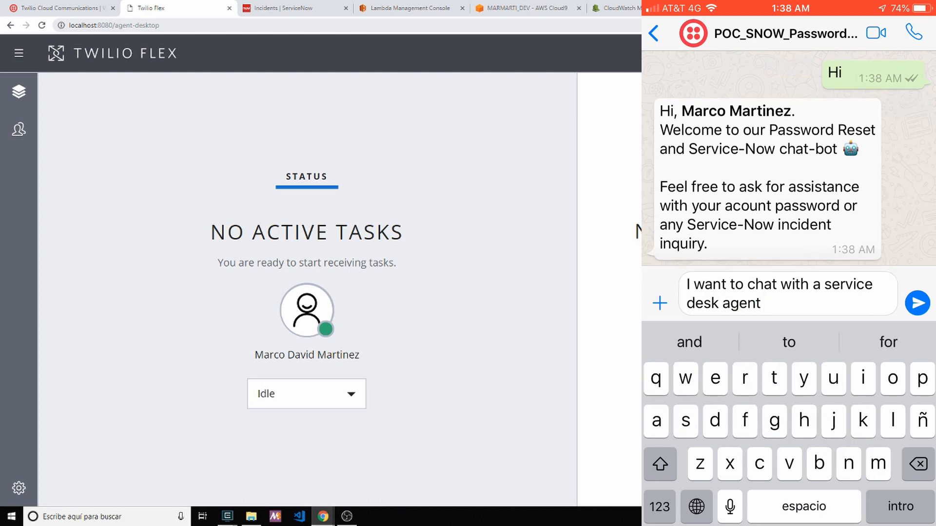
pyautogui.click(917, 304)
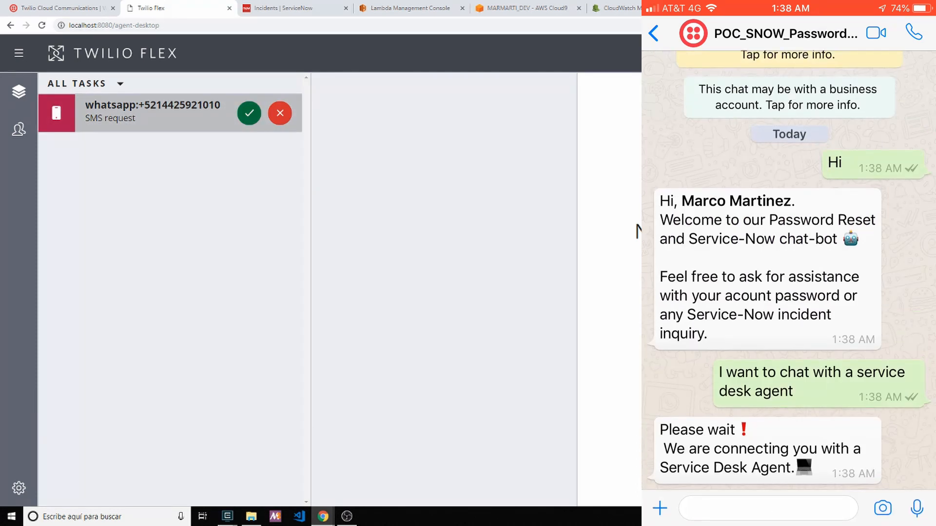
# Step: Accept the WhatsApp task and have the customer report missing EOD Excel reports
pyautogui.click(248, 113)
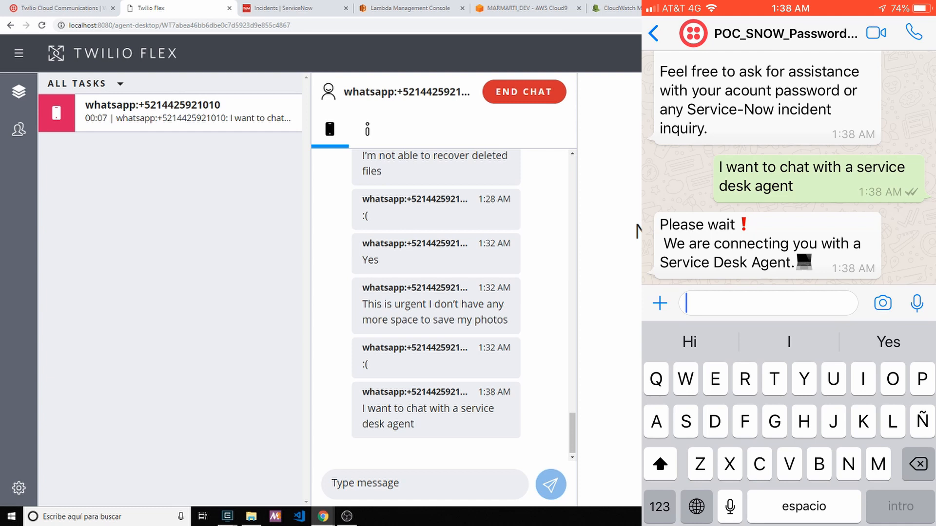
pyautogui.write("Omg I'm not a")
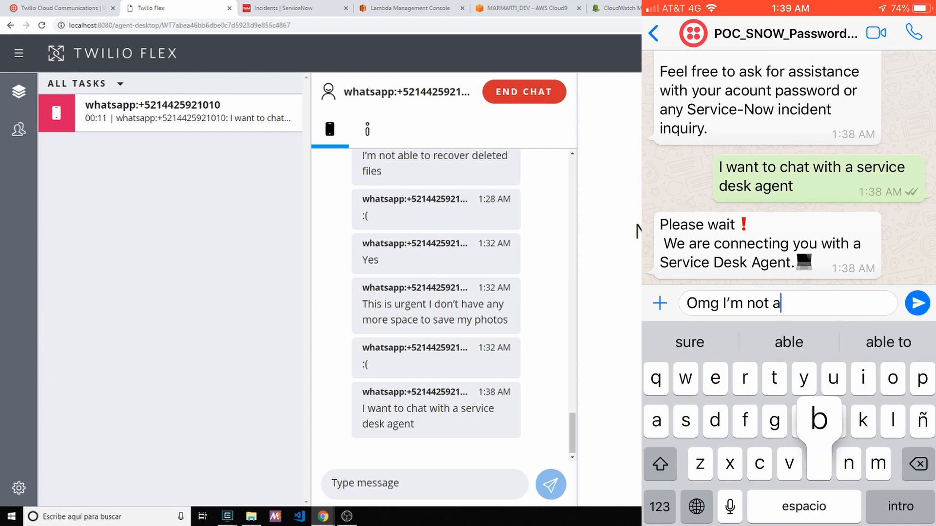
pyautogui.write('ble to see')
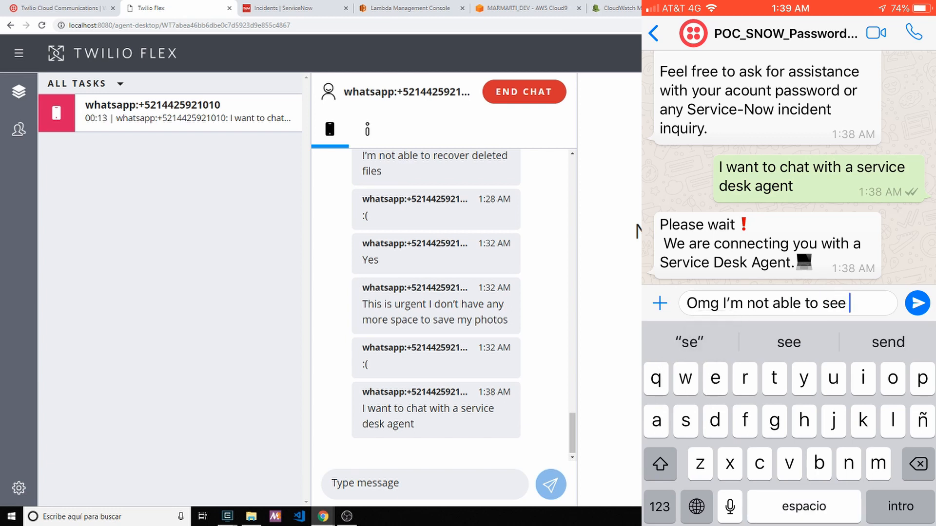
pyautogui.write('my e')
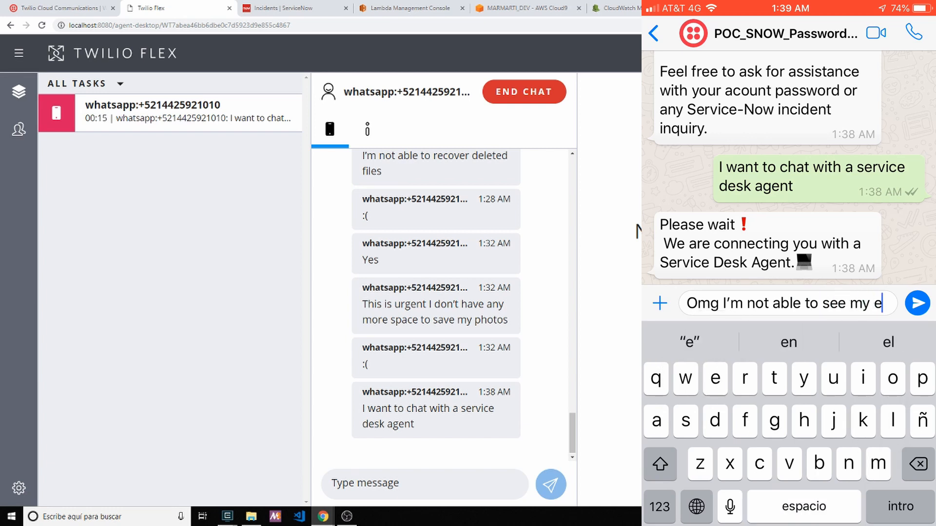
pyautogui.write('od re')
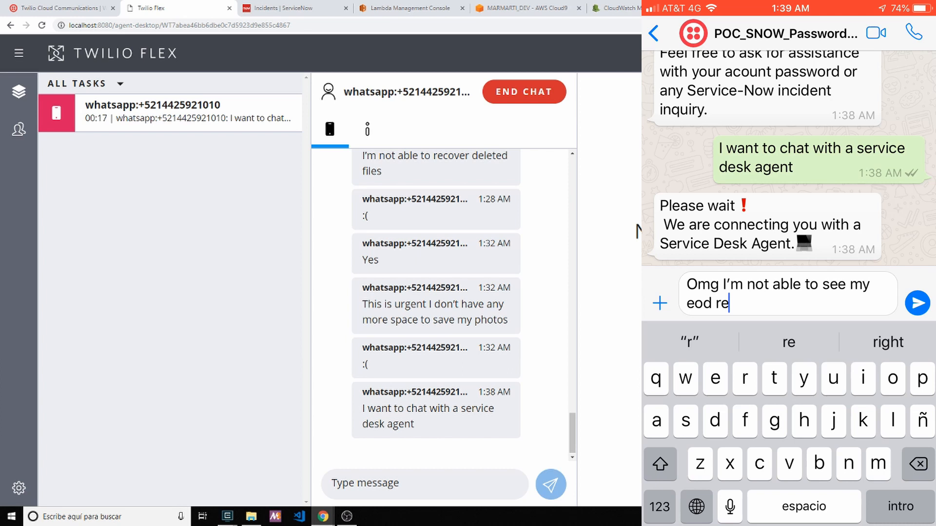
pyautogui.write('xcel')
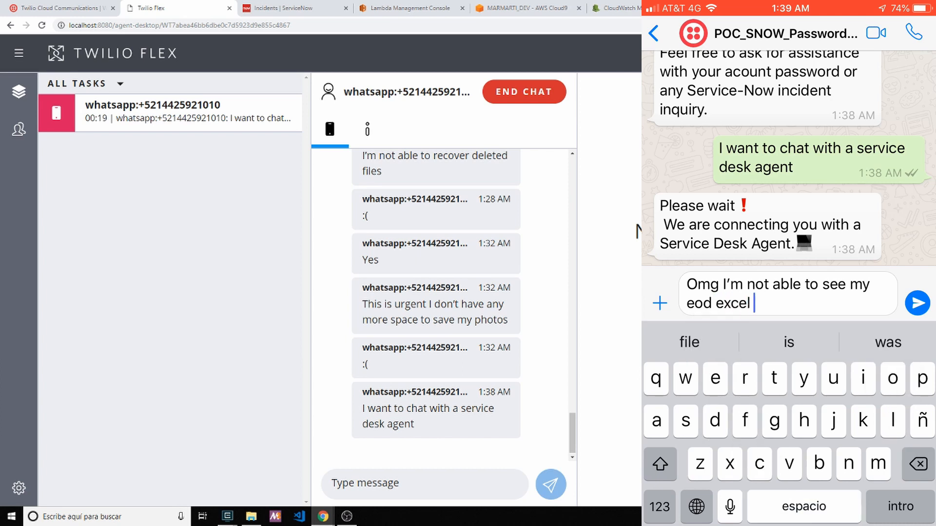
pyautogui.write('reports')
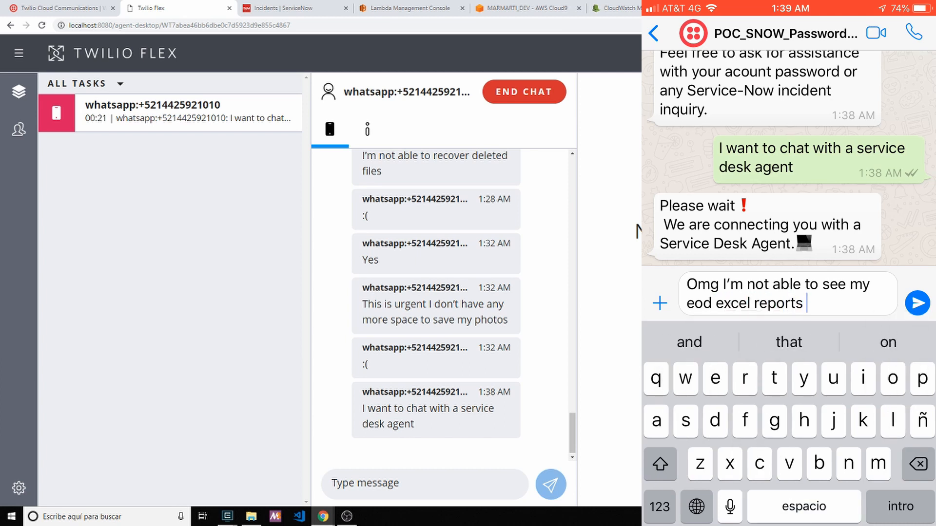
pyautogui.write('lly need')
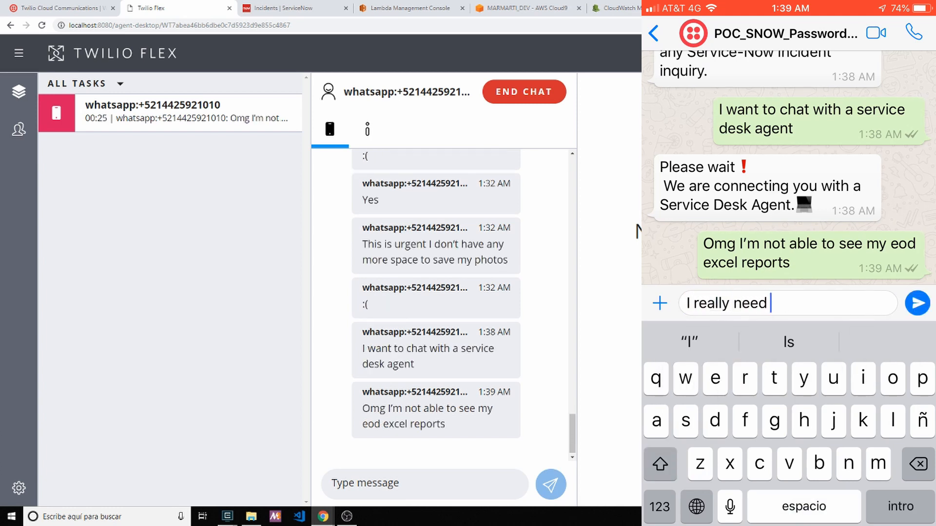
pyautogui.click(917, 303)
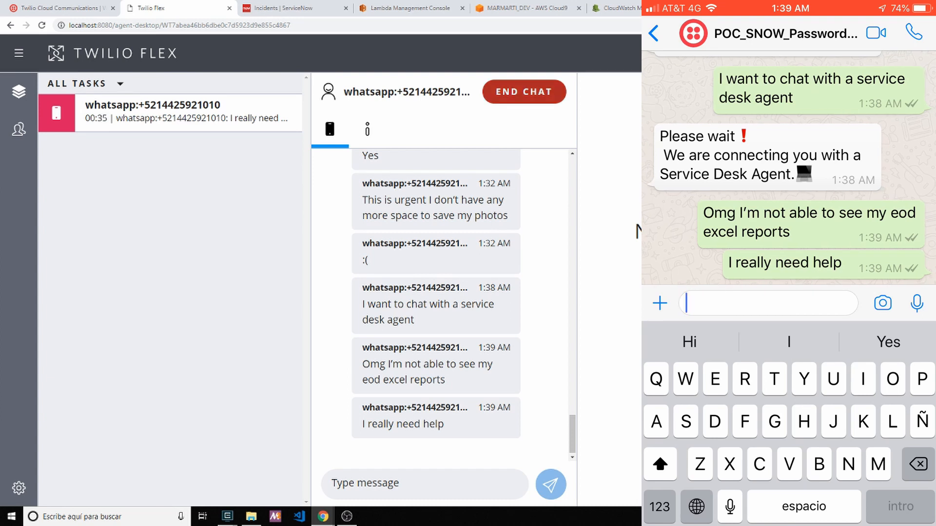
# Step: End the chat and complete the task so no active tasks remain
pyautogui.click(524, 92)
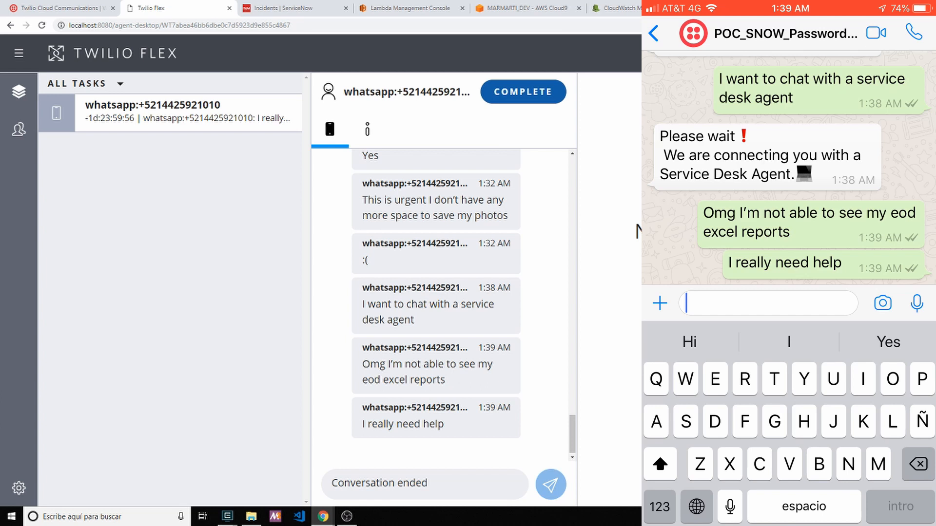
pyautogui.click(523, 92)
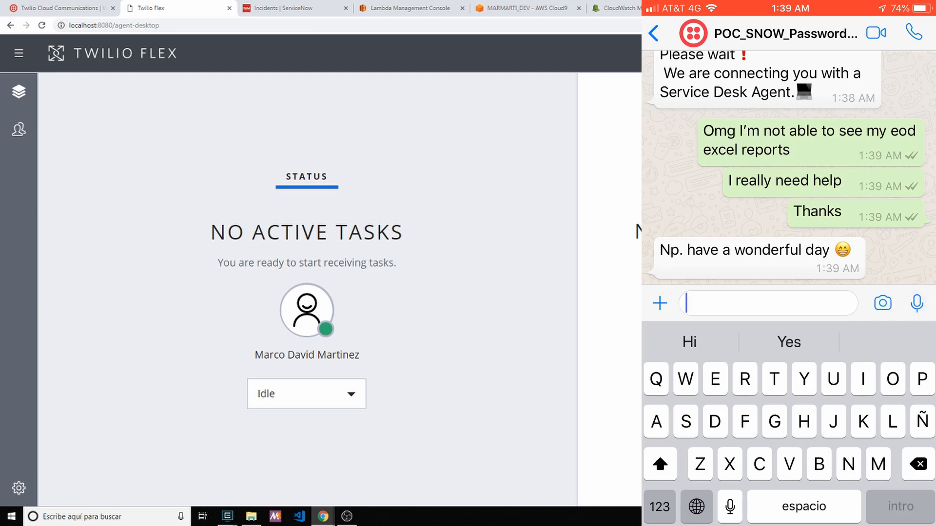
# Step: Send 'I need to reset my password' to the WhatsApp bot
pyautogui.write('I need to')
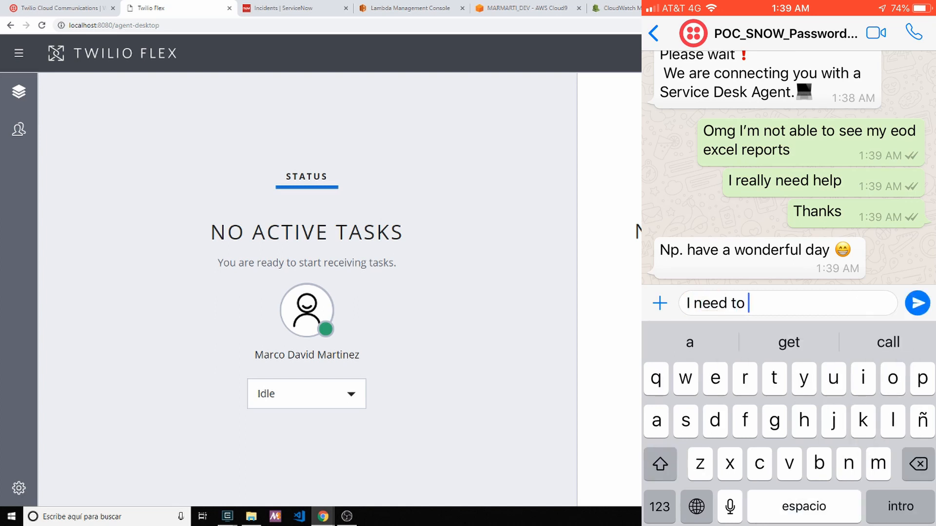
pyautogui.write('reset my')
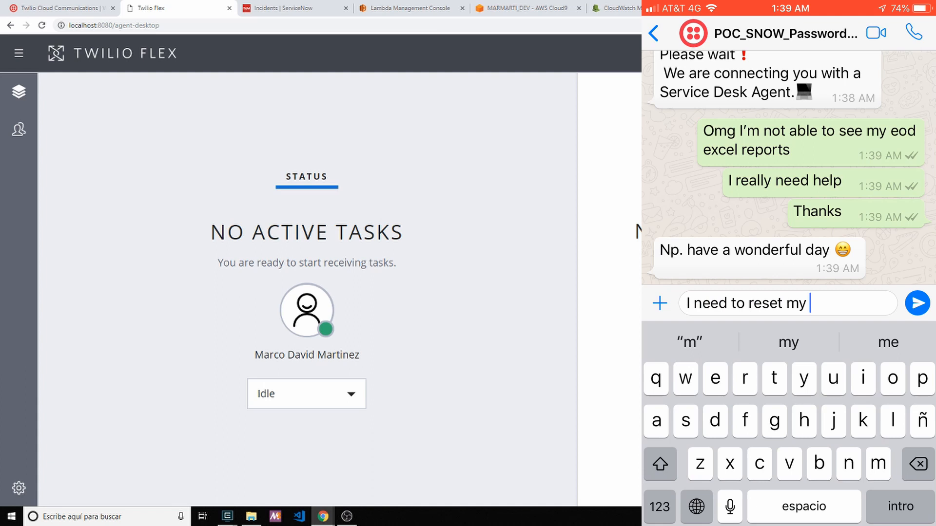
pyautogui.write('password')
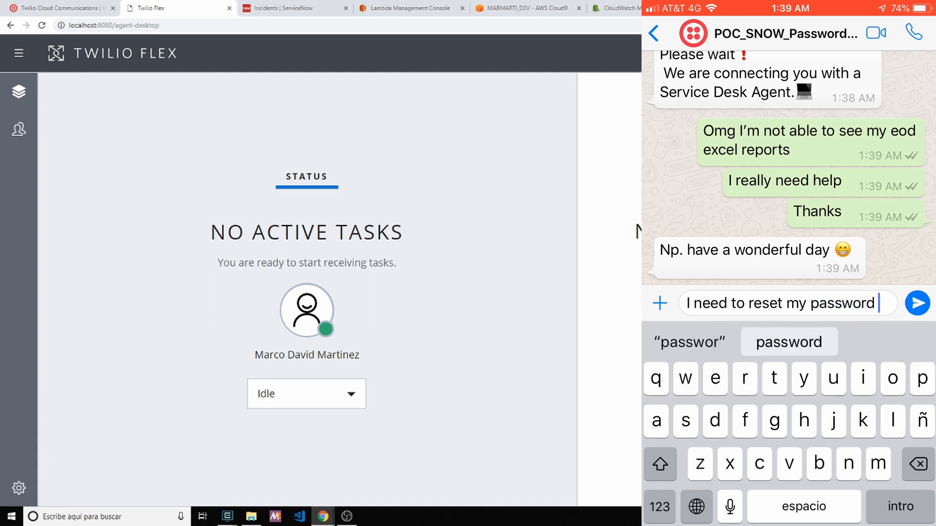
pyautogui.click(917, 302)
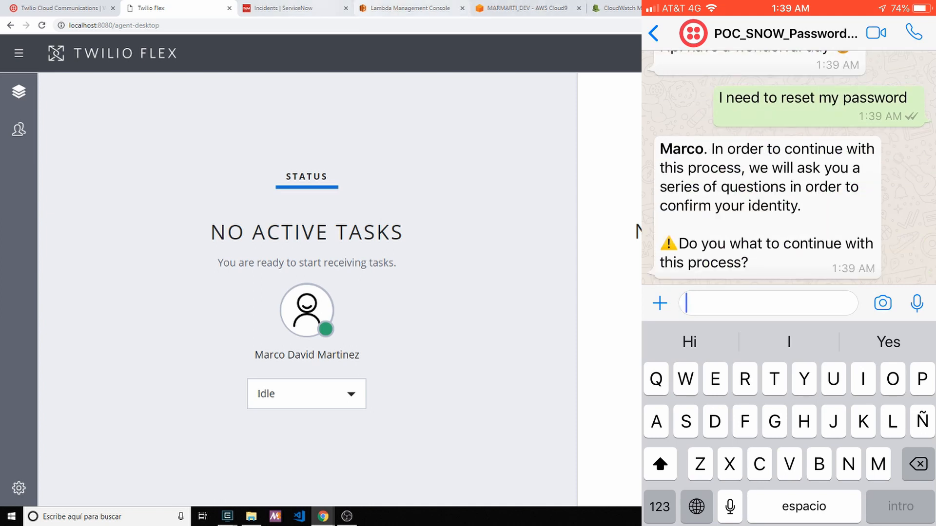
# Step: Draft a 'Yes' reply and switch to the ServiceNow incident list
pyautogui.write('Yed')
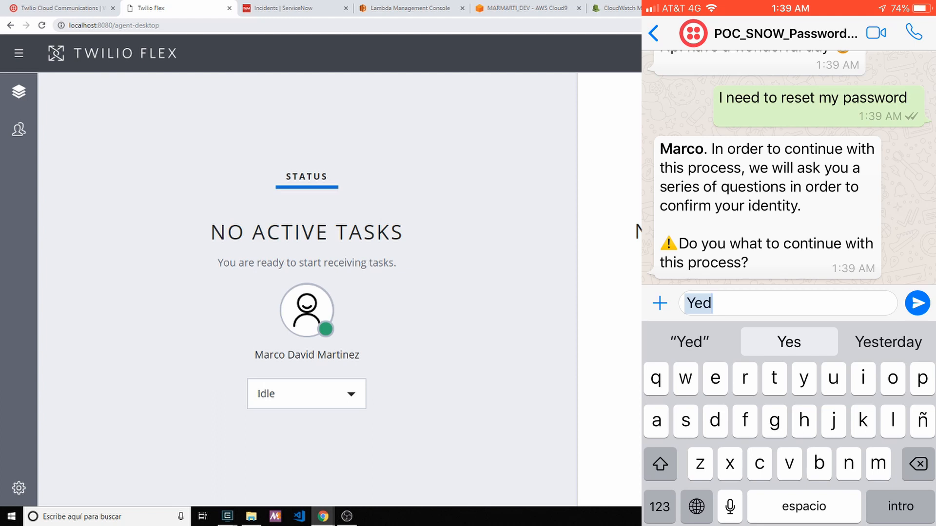
pyautogui.click(787, 342)
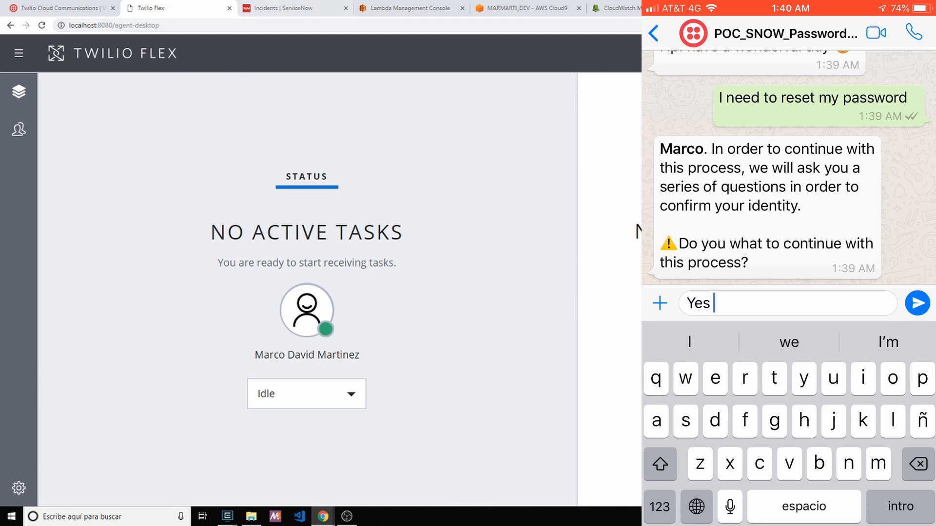
pyautogui.click(281, 8)
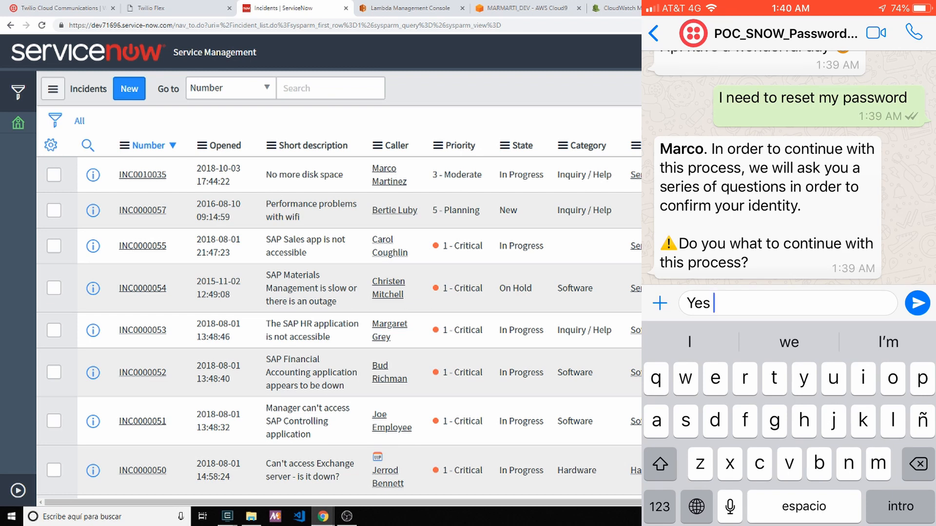
pyautogui.click(916, 302)
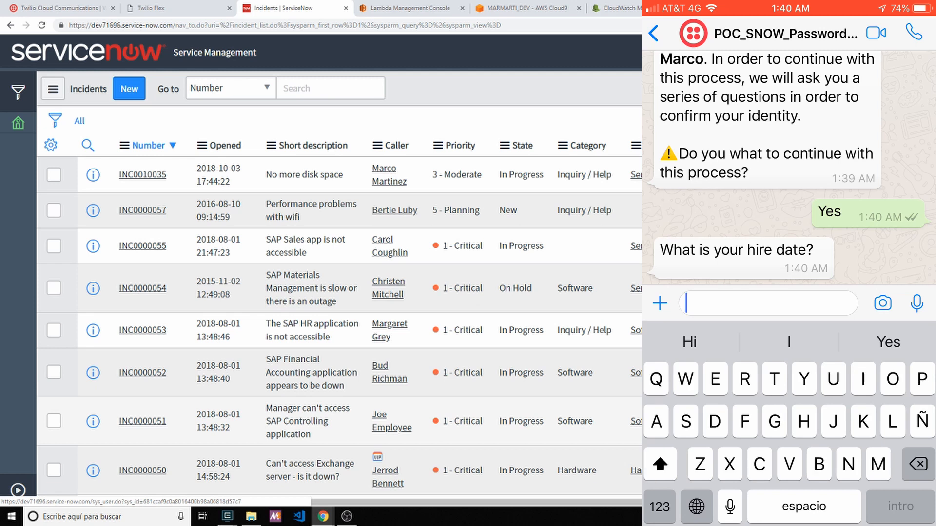
pyautogui.write('May 6')
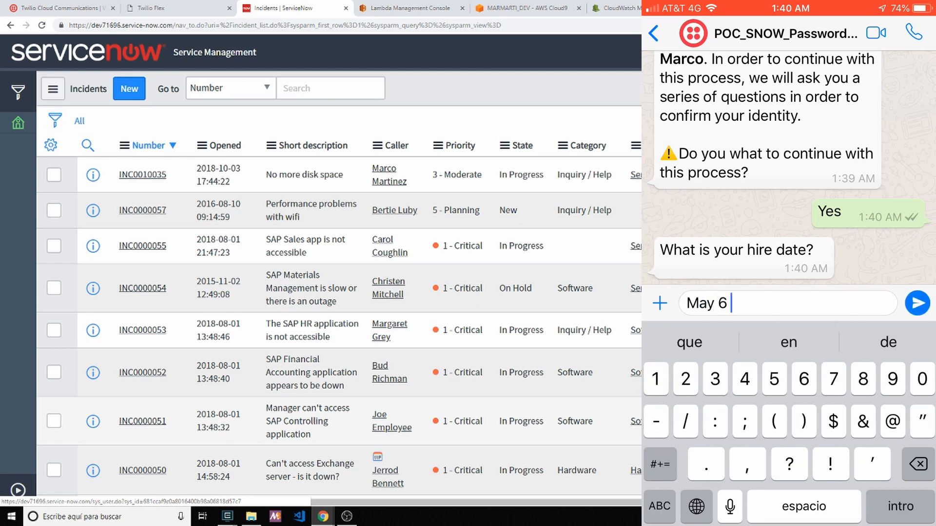
pyautogui.write('1987')
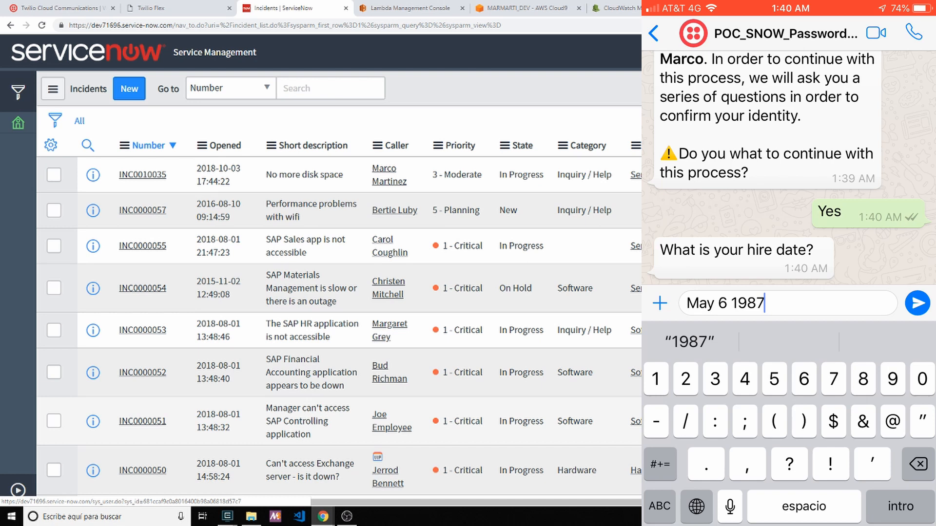
pyautogui.click(918, 302)
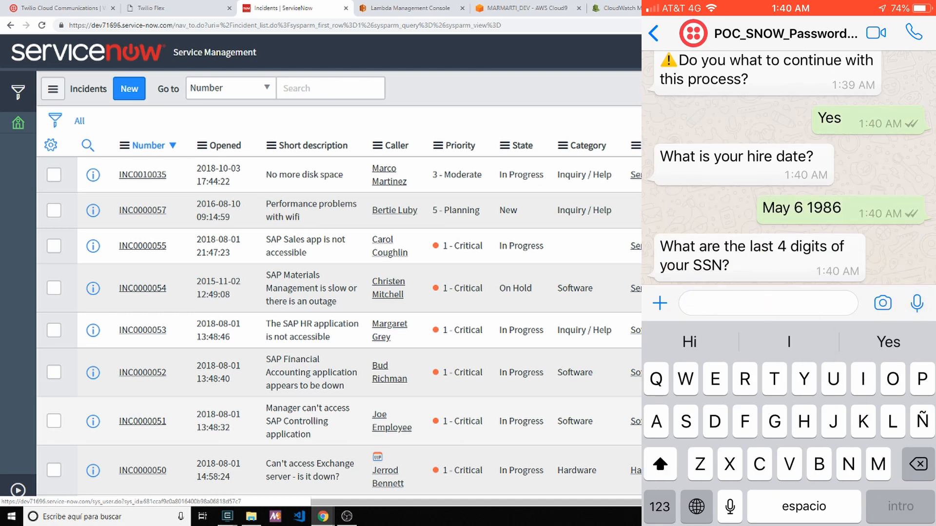
pyautogui.write('12')
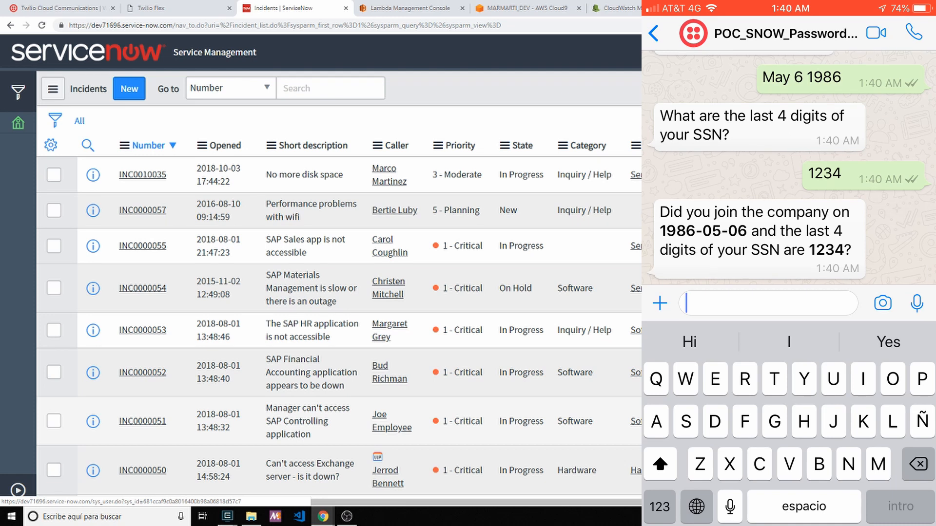
pyautogui.write('Yes')
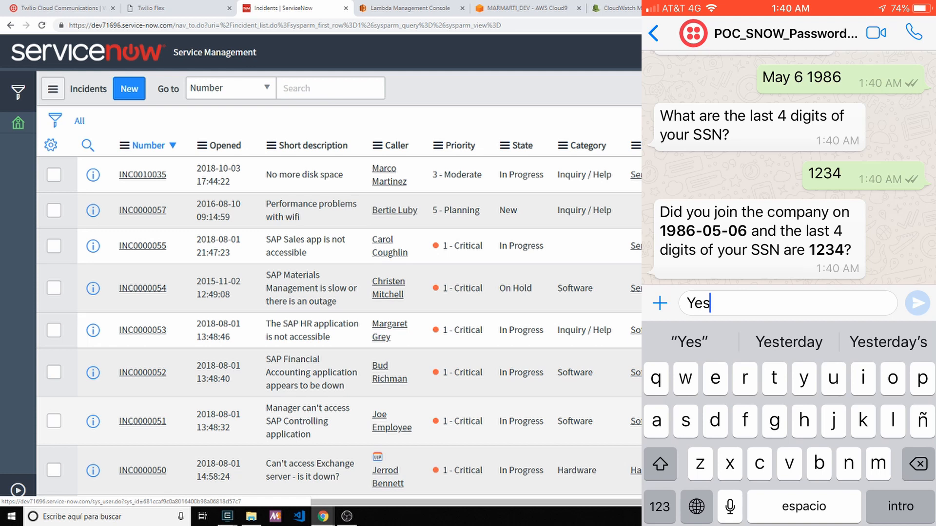
pyautogui.click(918, 303)
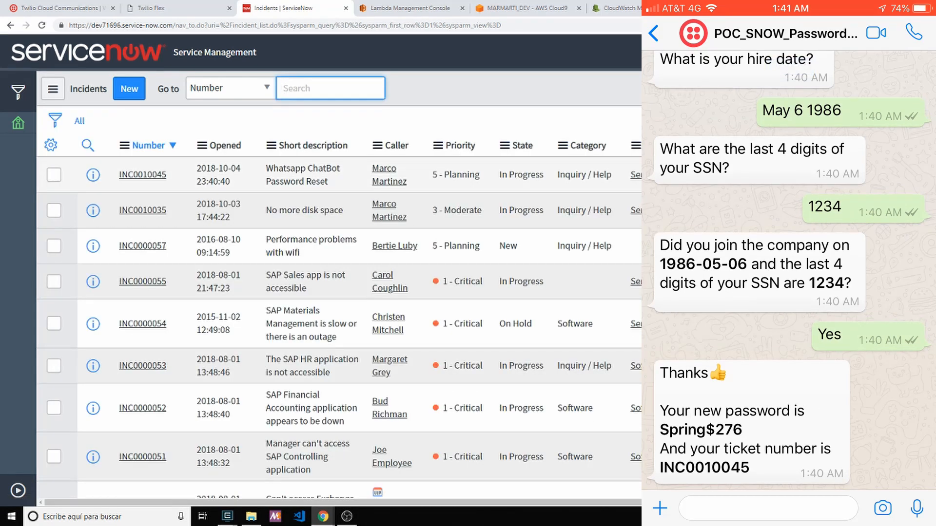
# Step: Single out incident INC0010045 and send 'Thanks' to the chatbot
pyautogui.click(142, 174)
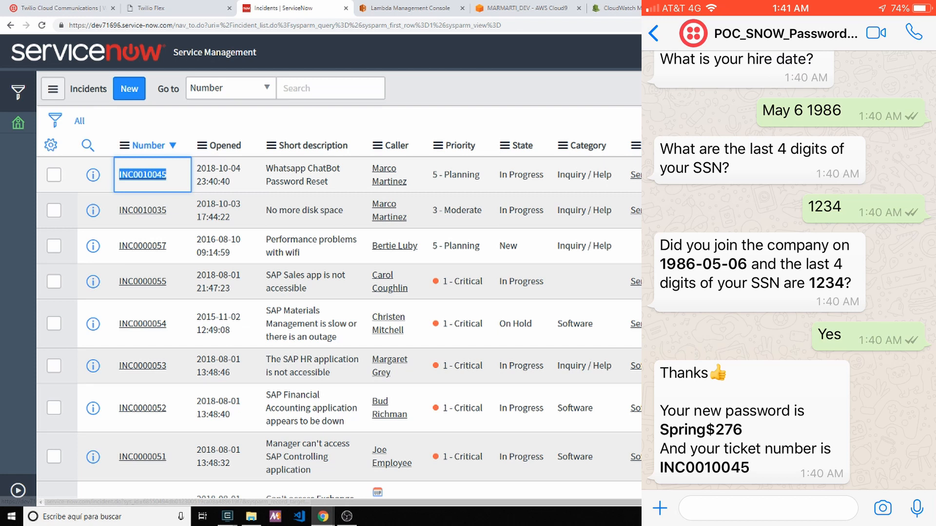
pyautogui.write('Thsn')
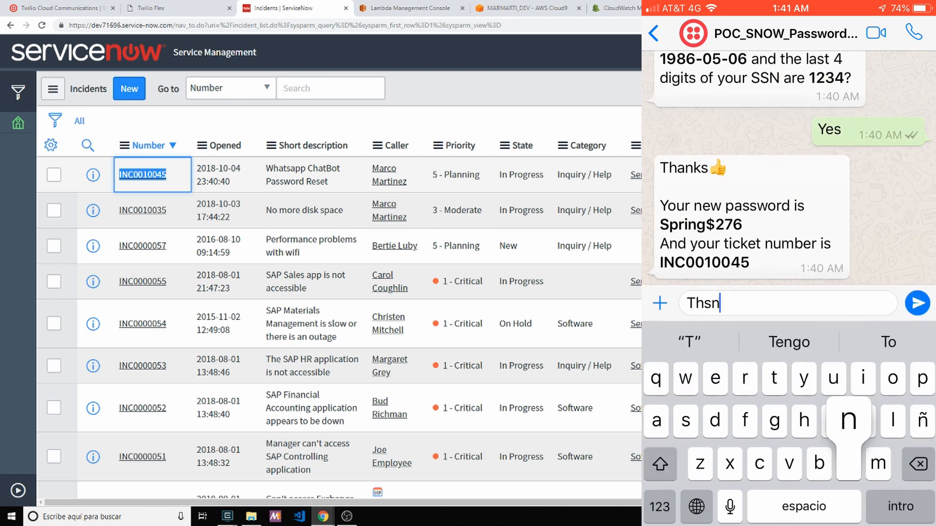
pyautogui.click(918, 302)
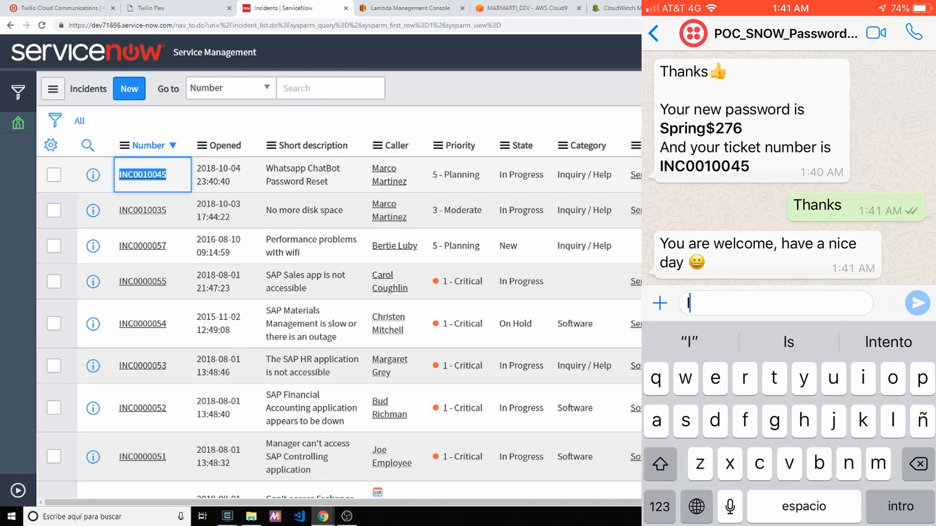
# Step: Send 'I want to see my open tickets' to the chatbot
pyautogui.write('I want to see')
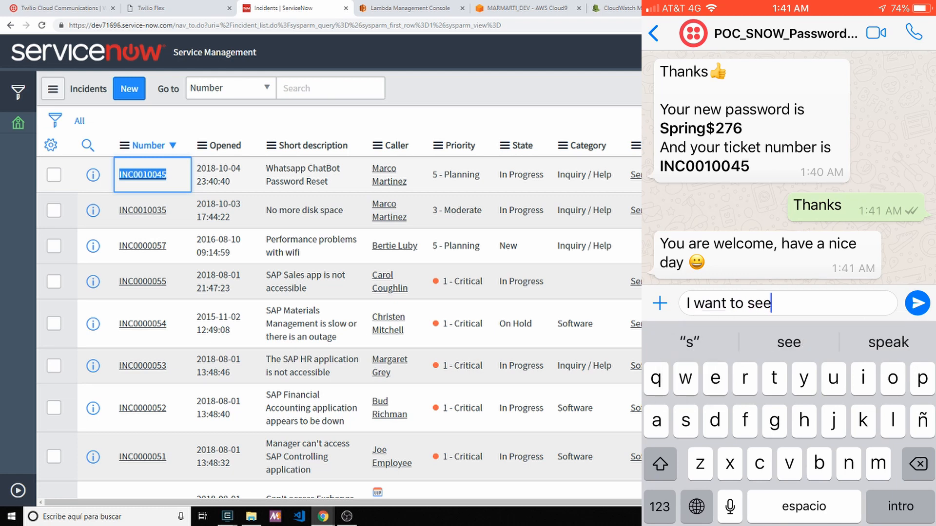
pyautogui.write('my')
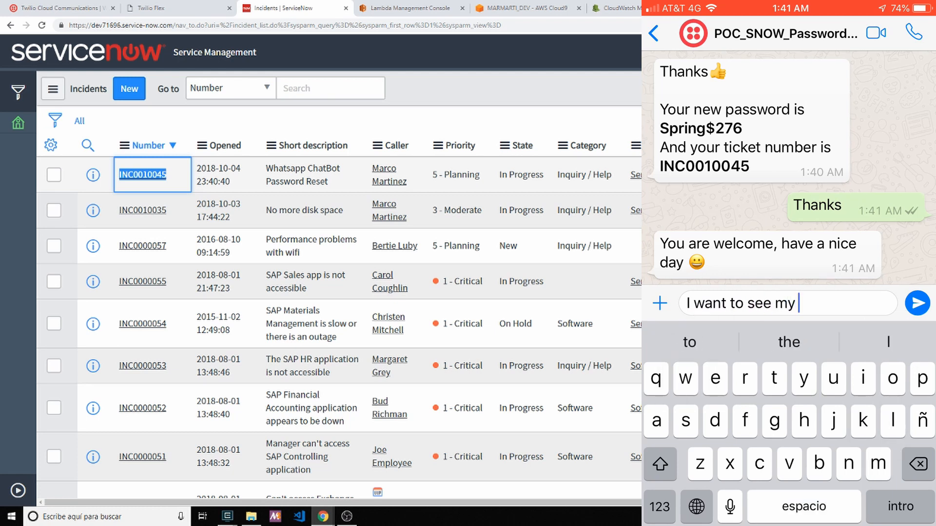
pyautogui.write('open tickets')
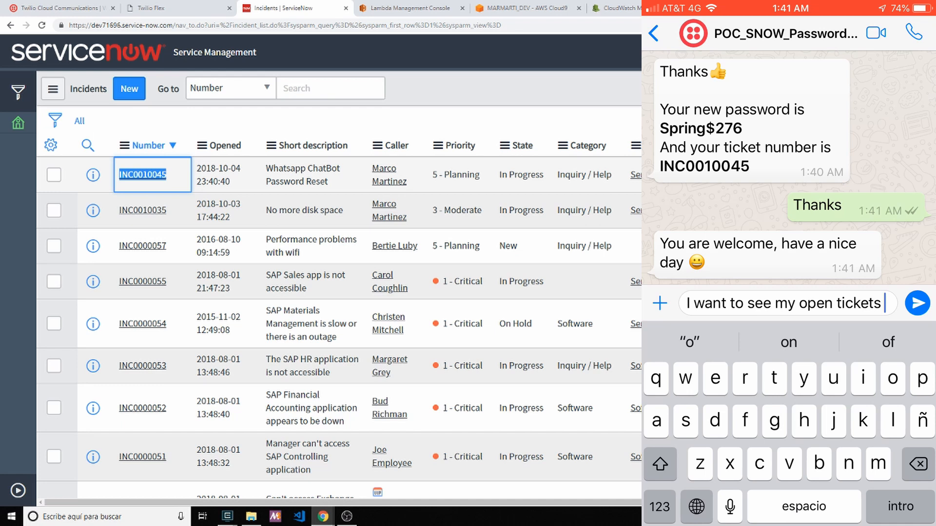
pyautogui.click(918, 302)
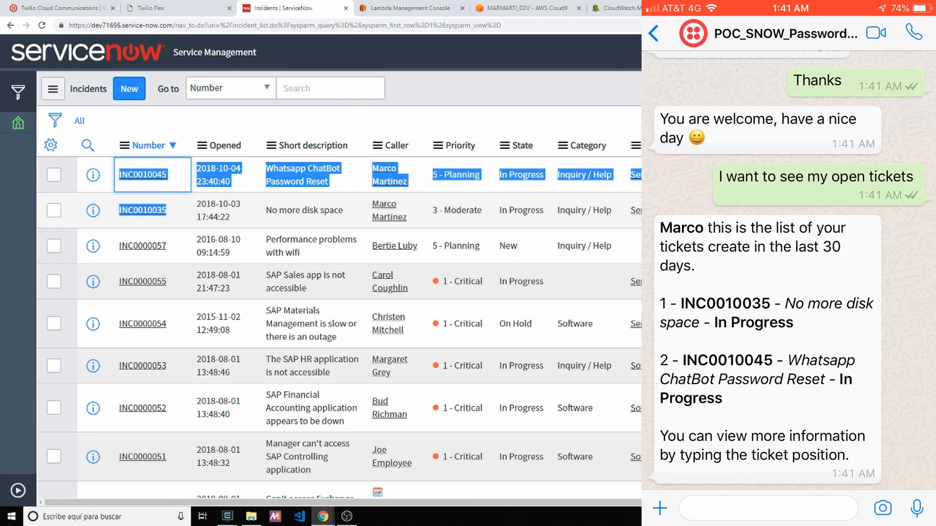
# Step: Select the INC0010035 'No more disk space' incident to compare with the bot's ticket list
pyautogui.click(313, 210)
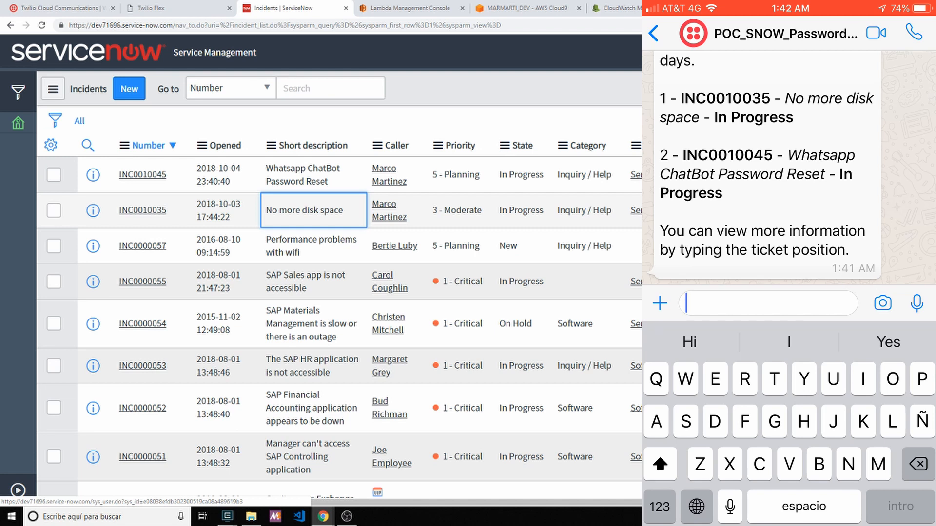
# Step: Send '2' to get INC0010045 details, then bring up the Twilio Flex agent desktop
pyautogui.write('2')
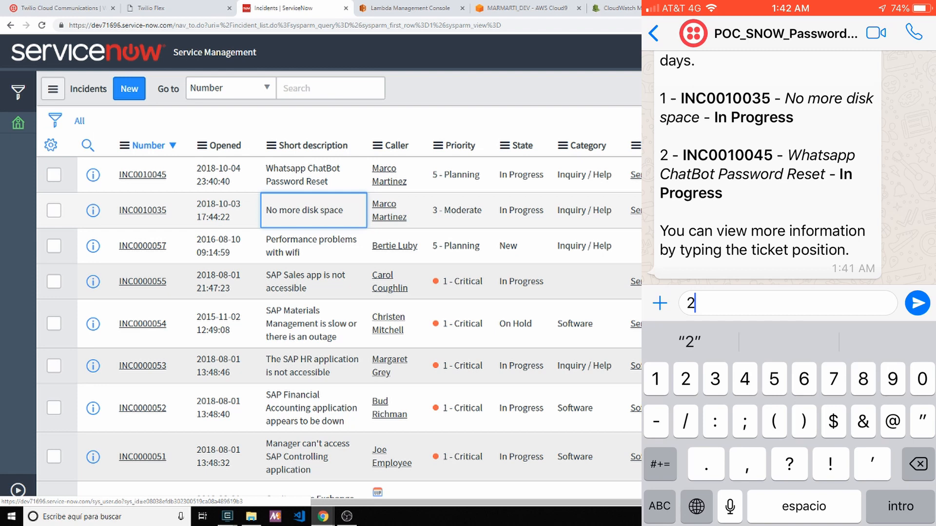
pyautogui.click(917, 302)
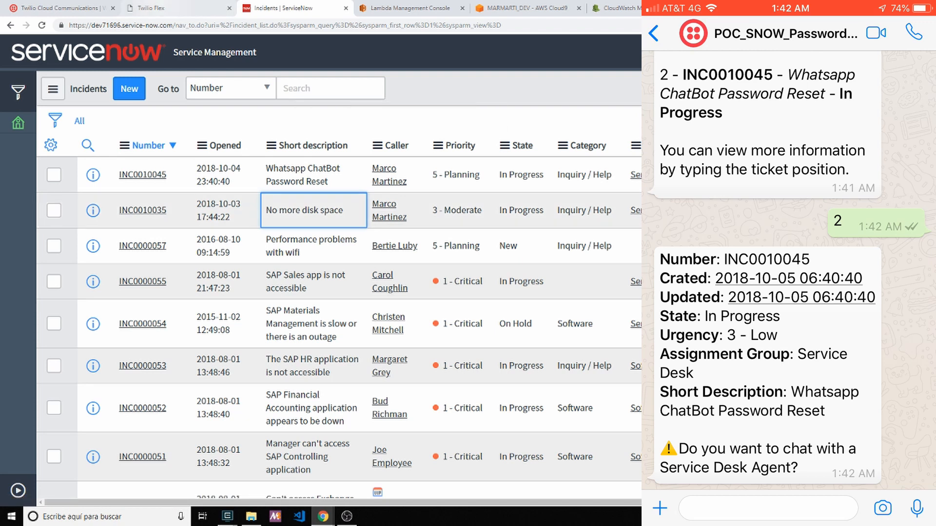
pyautogui.click(169, 8)
pyautogui.write('Yes')
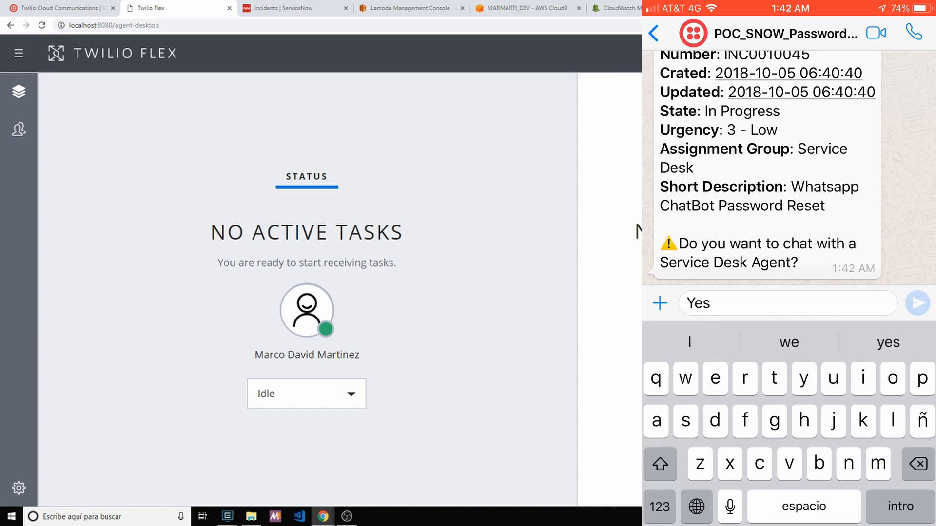
# Step: Agree to an agent, accept the Flex task and send the angry computer-access complaint and ':(' messages
pyautogui.click(916, 303)
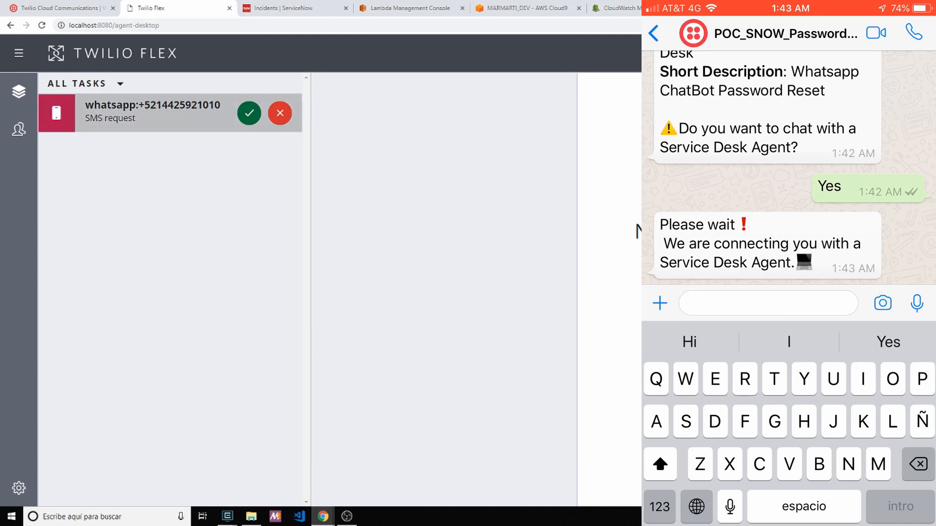
pyautogui.click(248, 113)
pyautogui.write('I’m')
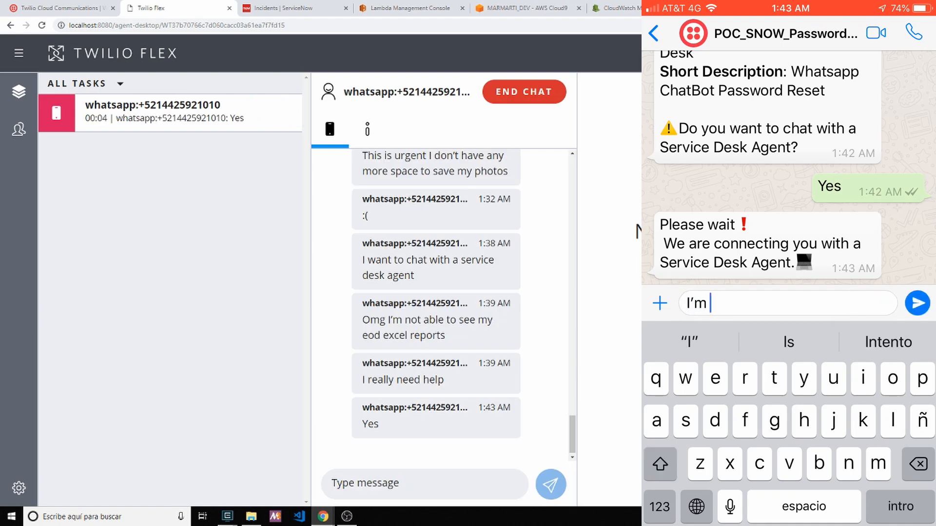
pyautogui.write('angry I’m not able to')
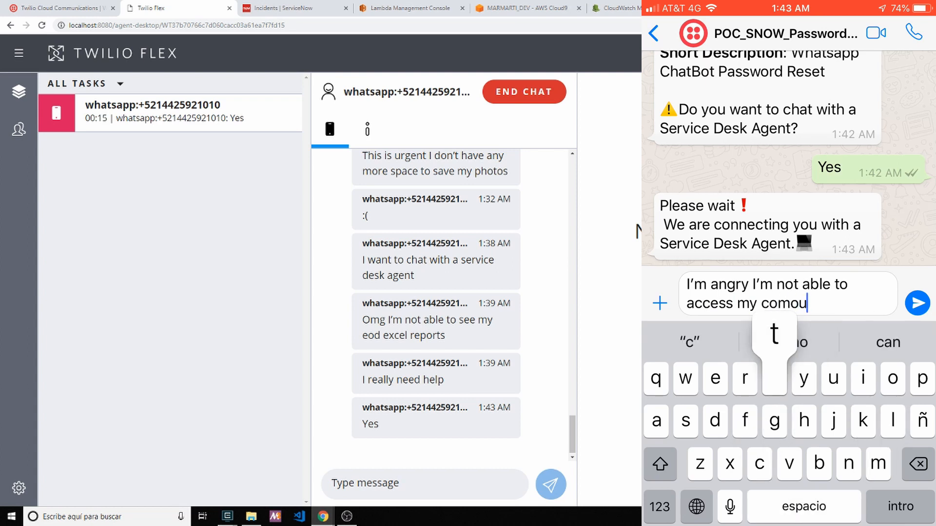
pyautogui.click(917, 303)
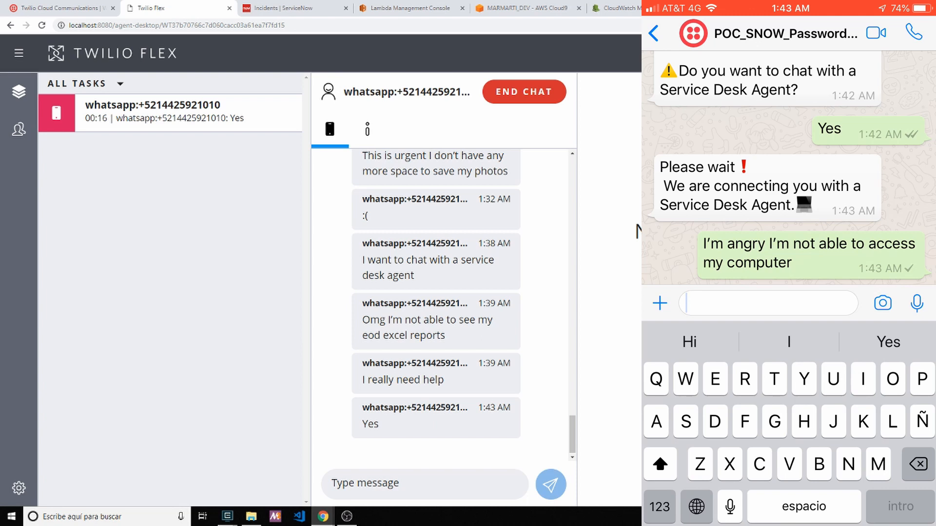
pyautogui.write(':(')
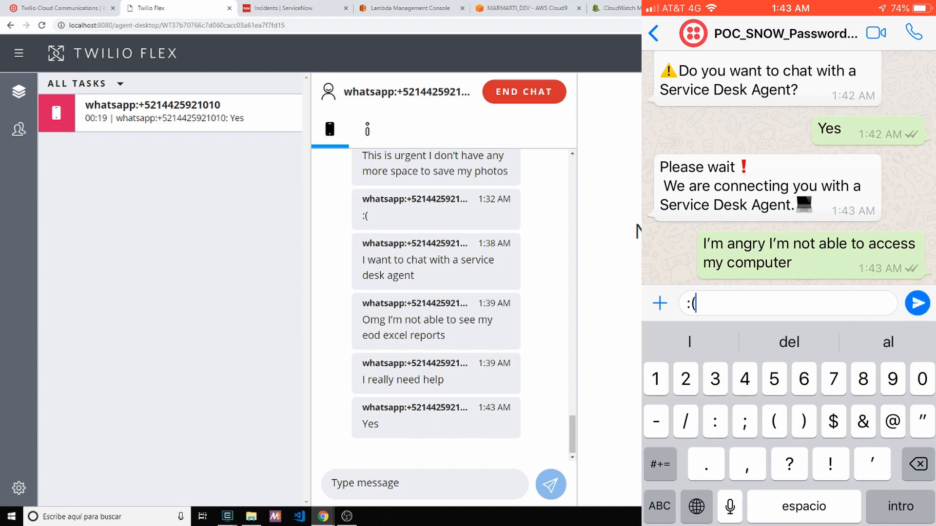
pyautogui.click(918, 304)
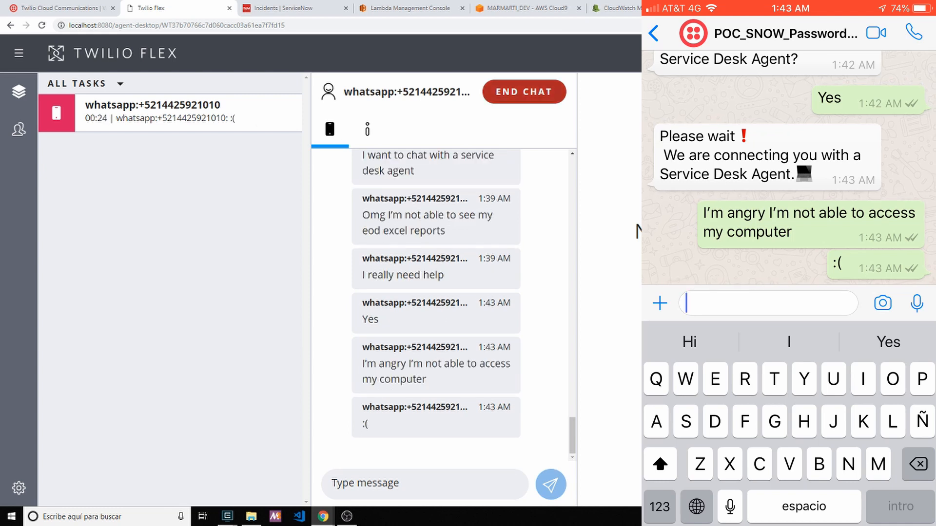
# Step: End the chat and complete the task so the agent is idle again
pyautogui.click(524, 91)
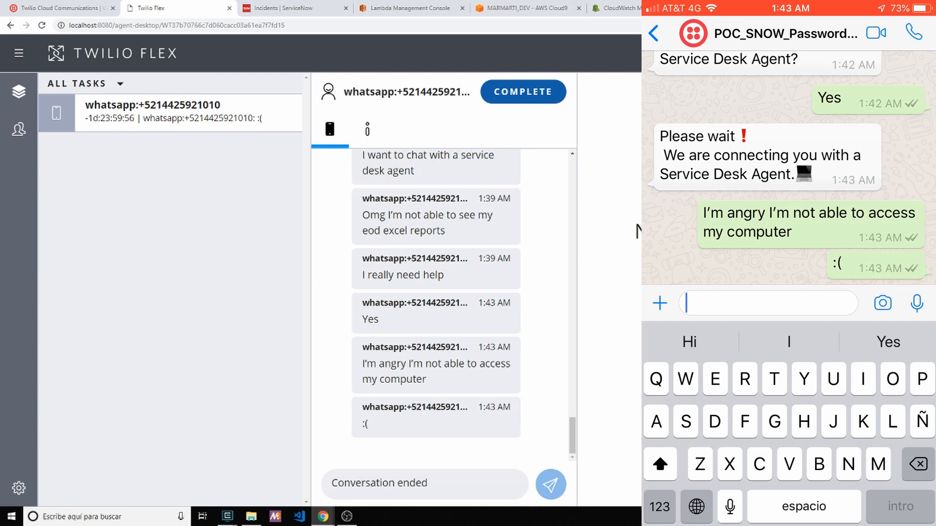
pyautogui.click(522, 92)
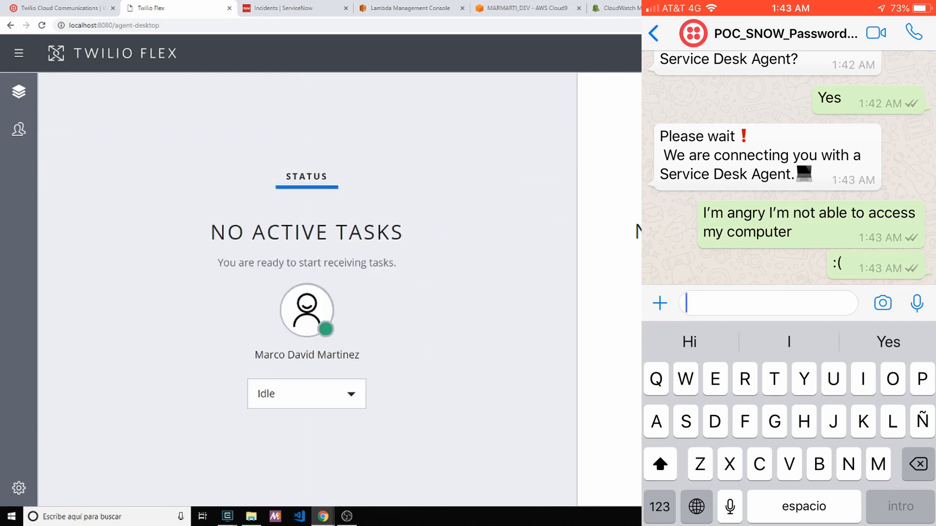
# Step: Show the ServiceNow incidents and send 'I want to open a new ticket' to the bot
pyautogui.click(278, 8)
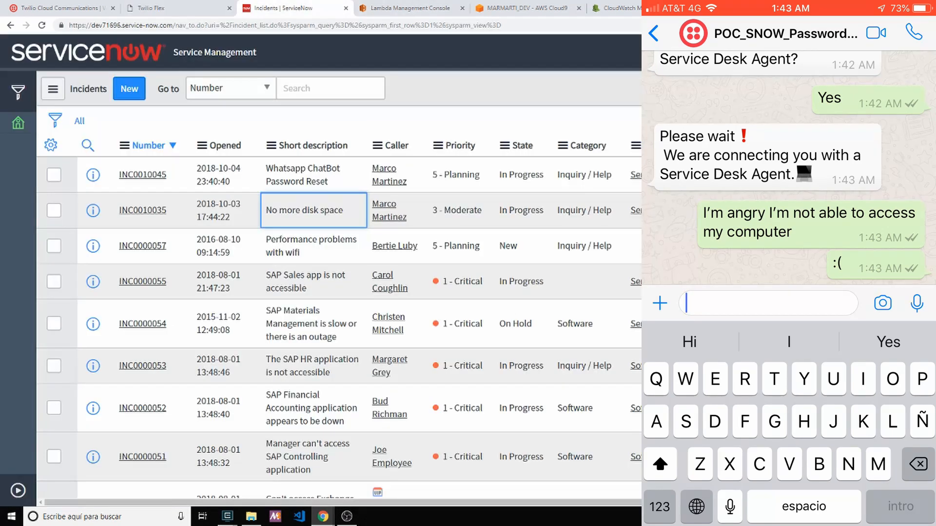
pyautogui.write('L')
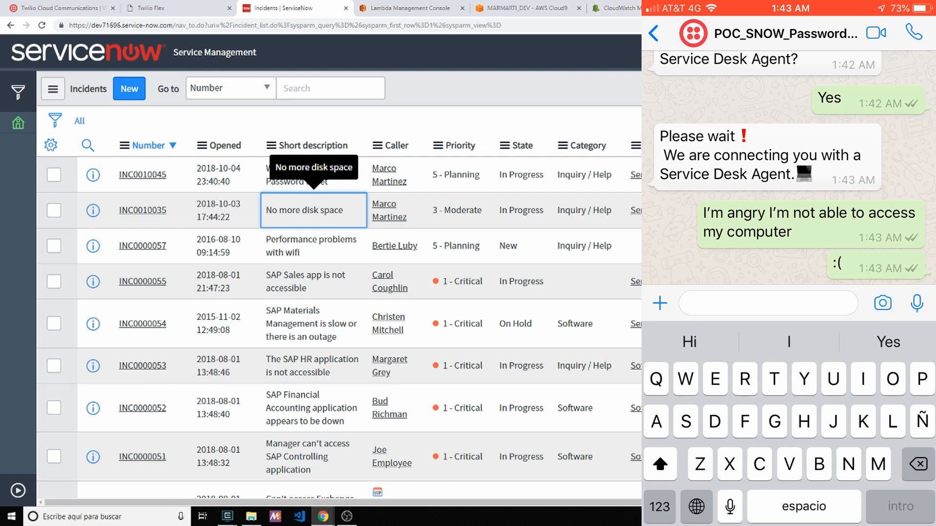
pyautogui.write('I want to')
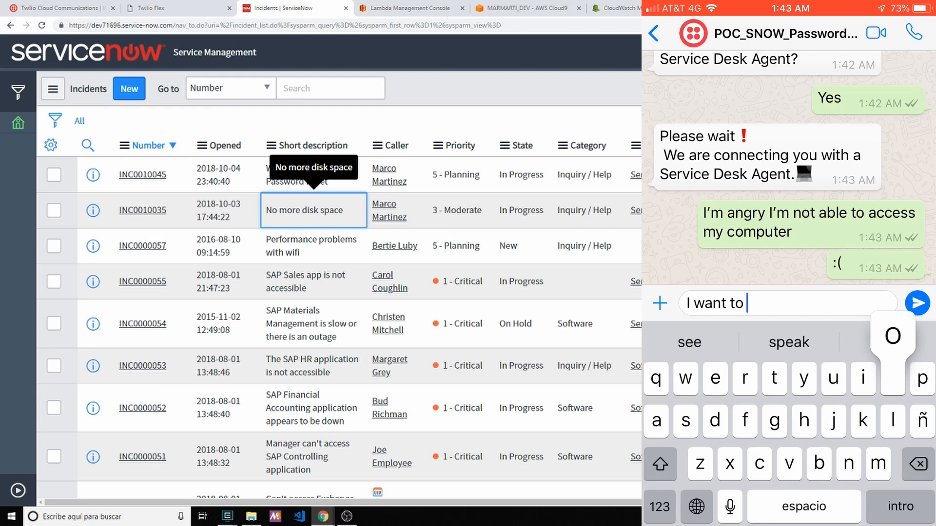
pyautogui.write('open a new ri')
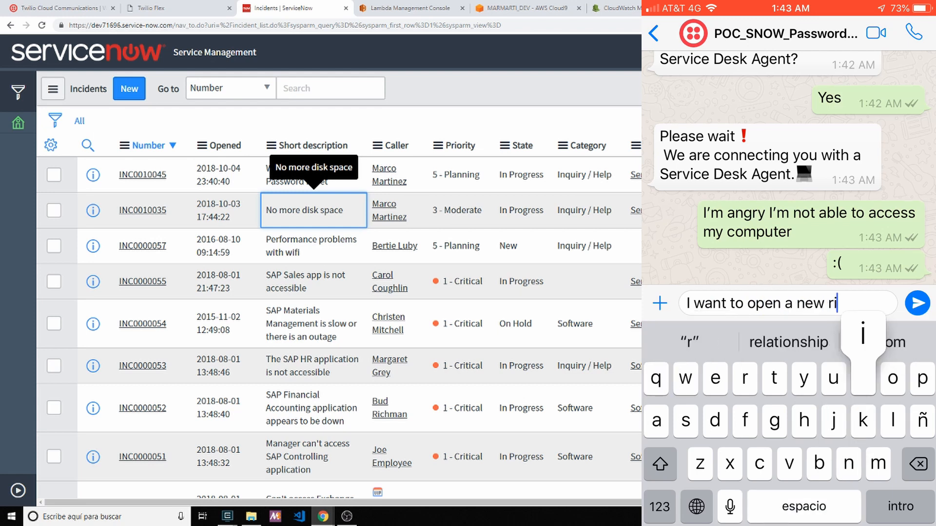
pyautogui.click(917, 302)
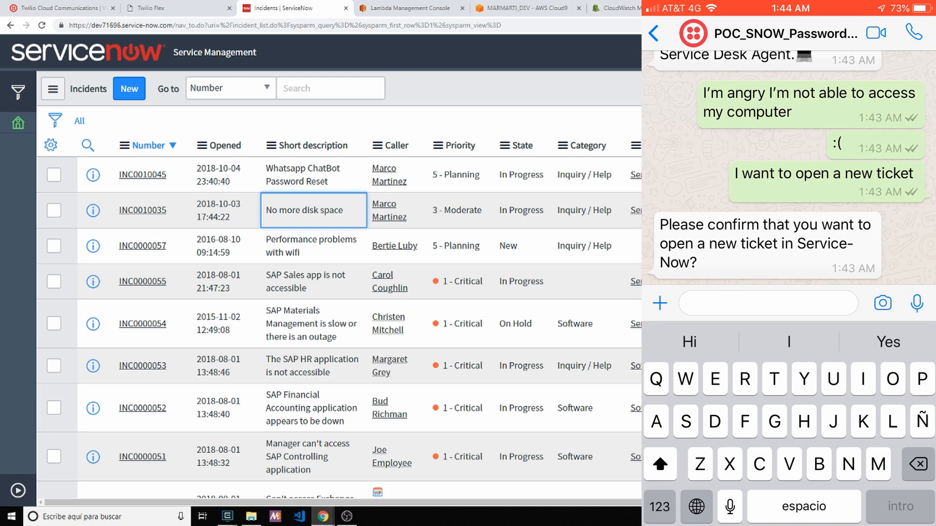
# Step: Confirm opening a new ticket with 'Yes'
pyautogui.write('Yes')
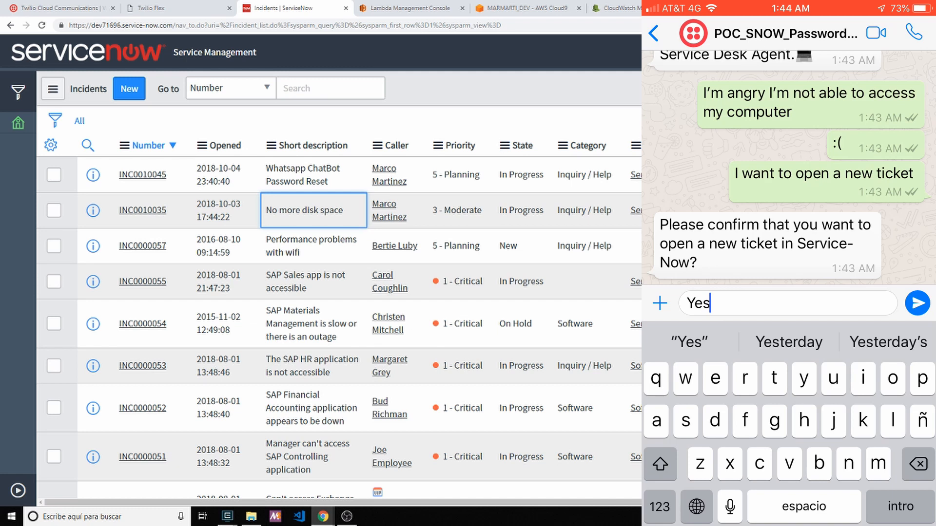
pyautogui.click(917, 302)
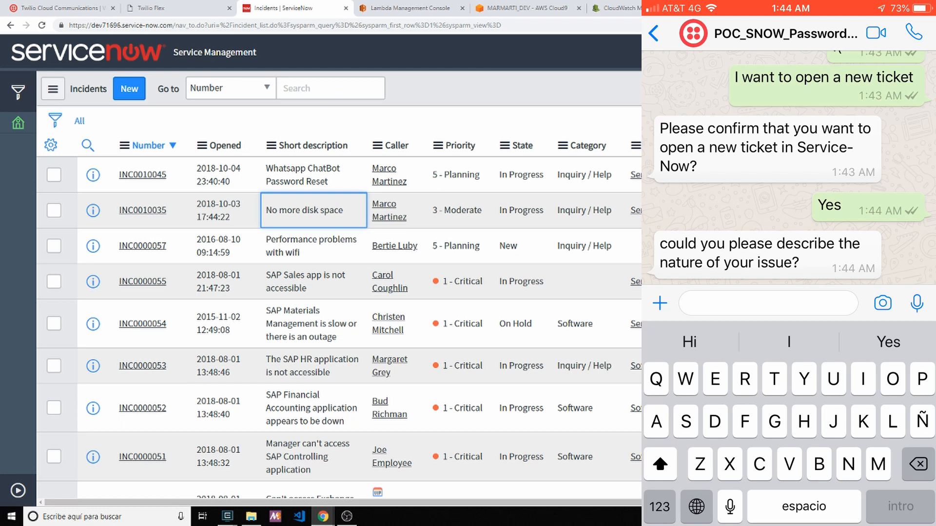
# Step: Report 'My laptop battery is not longer charging' to the chatbot
pyautogui.write('My')
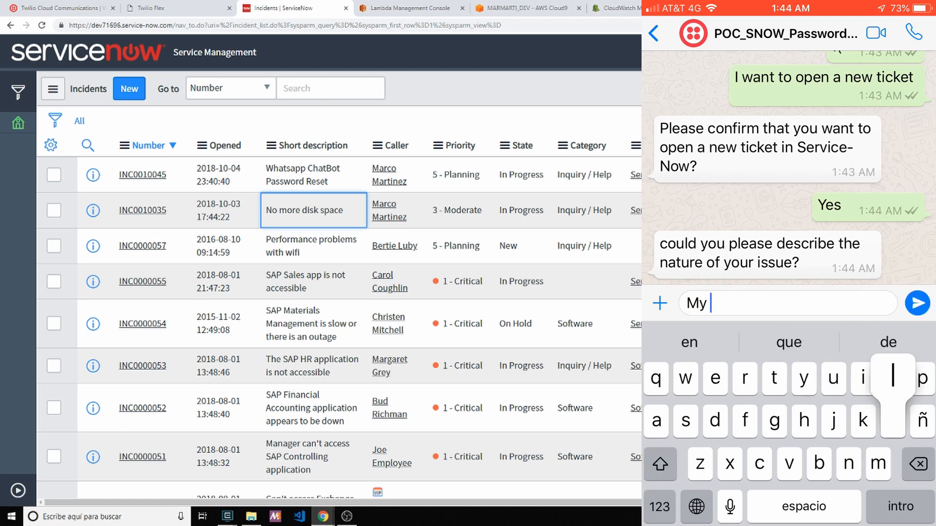
pyautogui.write('laptop')
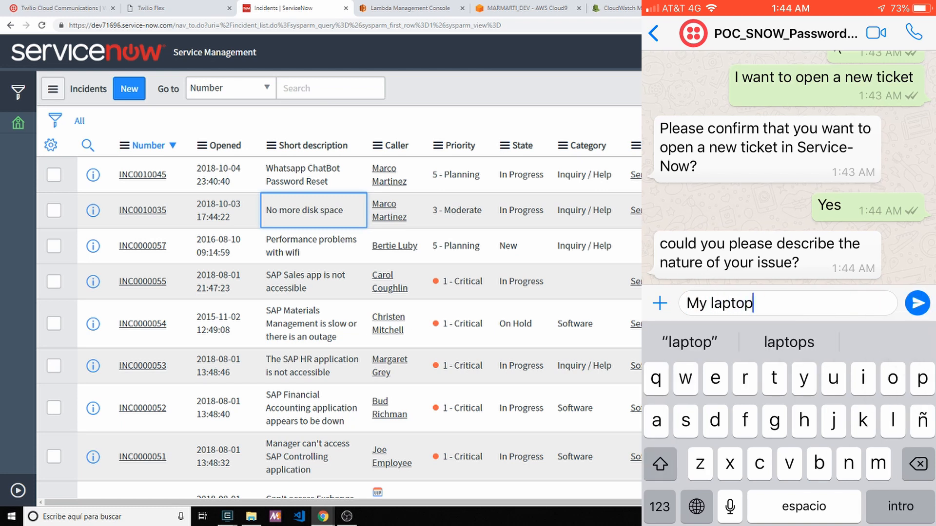
pyautogui.write('bayt')
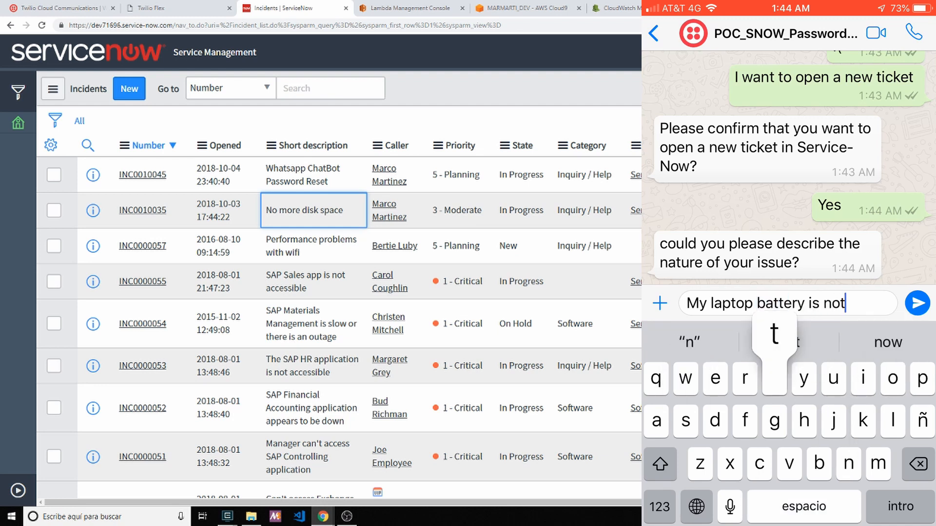
pyautogui.write('longer charging')
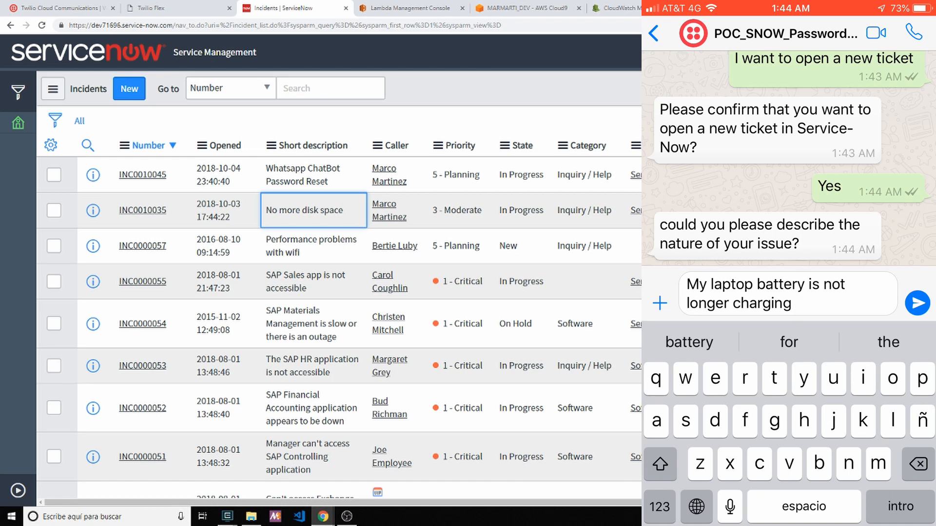
pyautogui.click(917, 303)
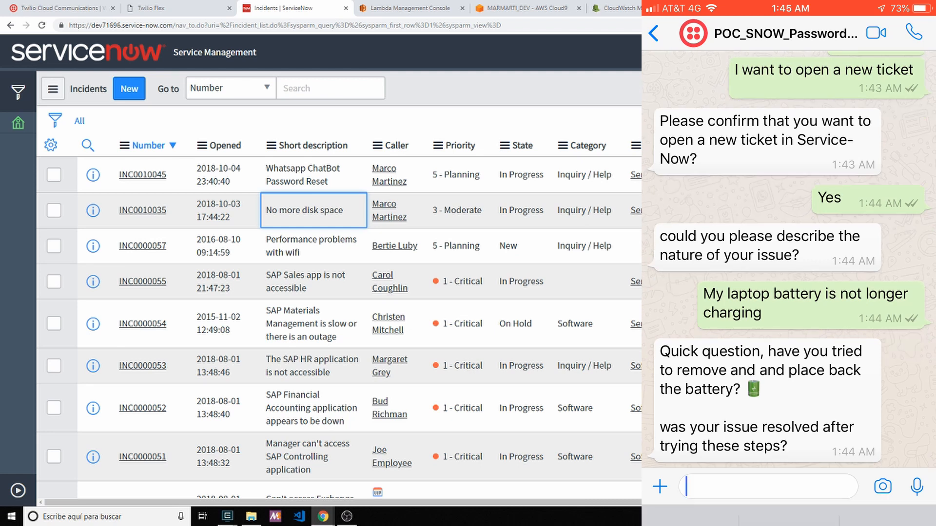
# Step: Reply Yes that reseating the battery worked, then send 'Thanks' once the bot confirms resolution
pyautogui.click(768, 486)
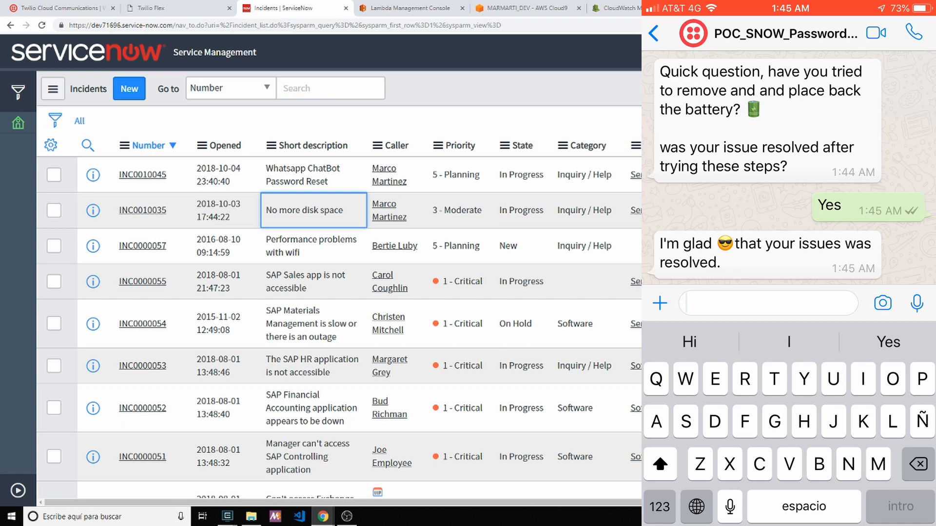
pyautogui.write('Thanks')
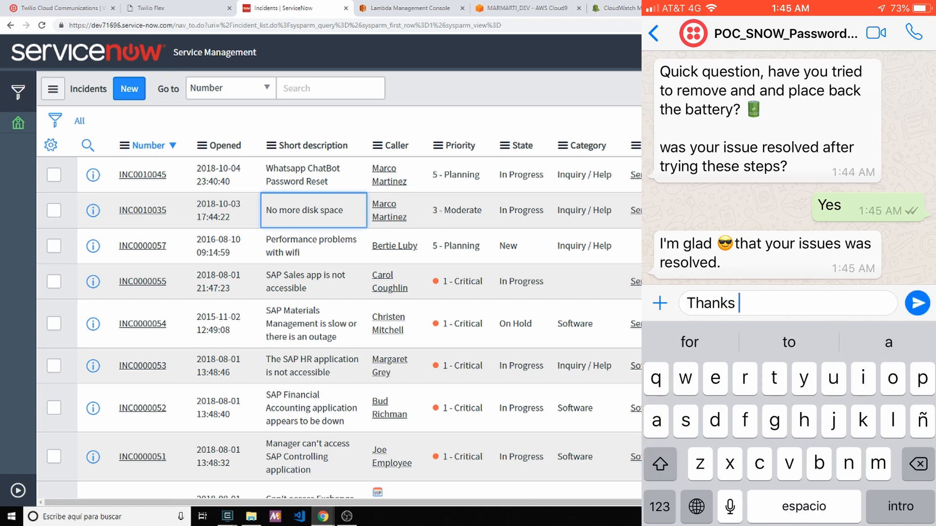
pyautogui.click(917, 302)
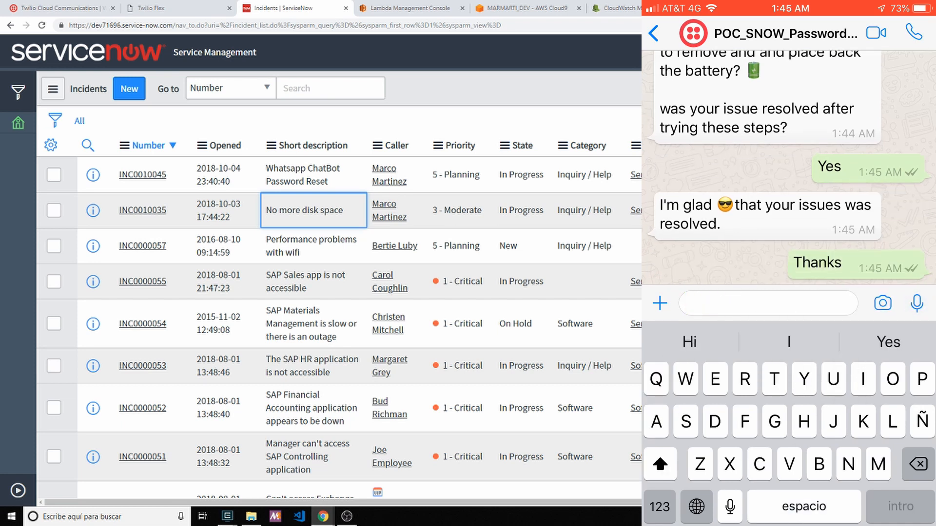